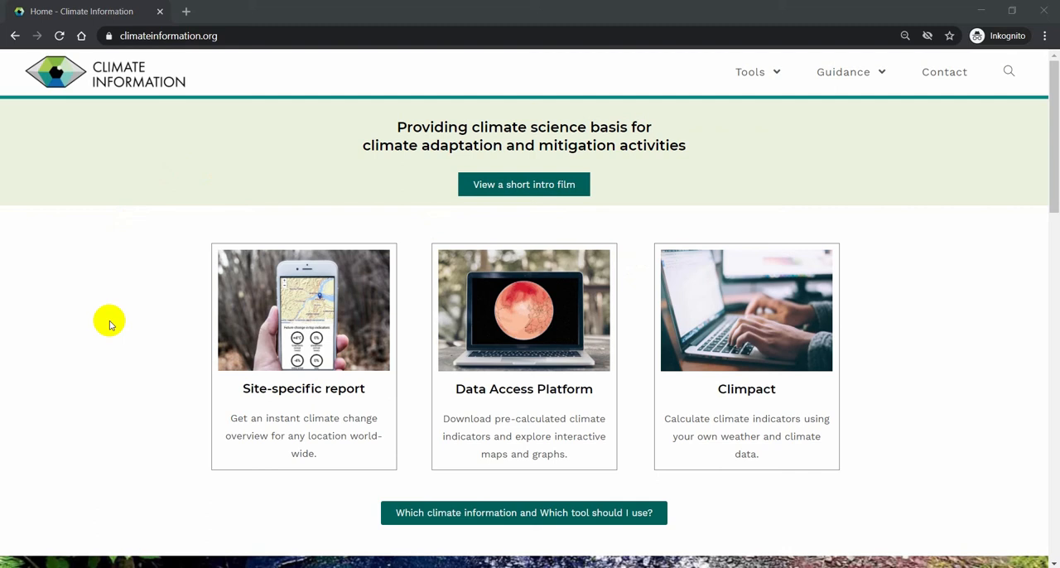
Step: Launch the Site-specific report tool from the Climate Information home page
left_click(303, 310)
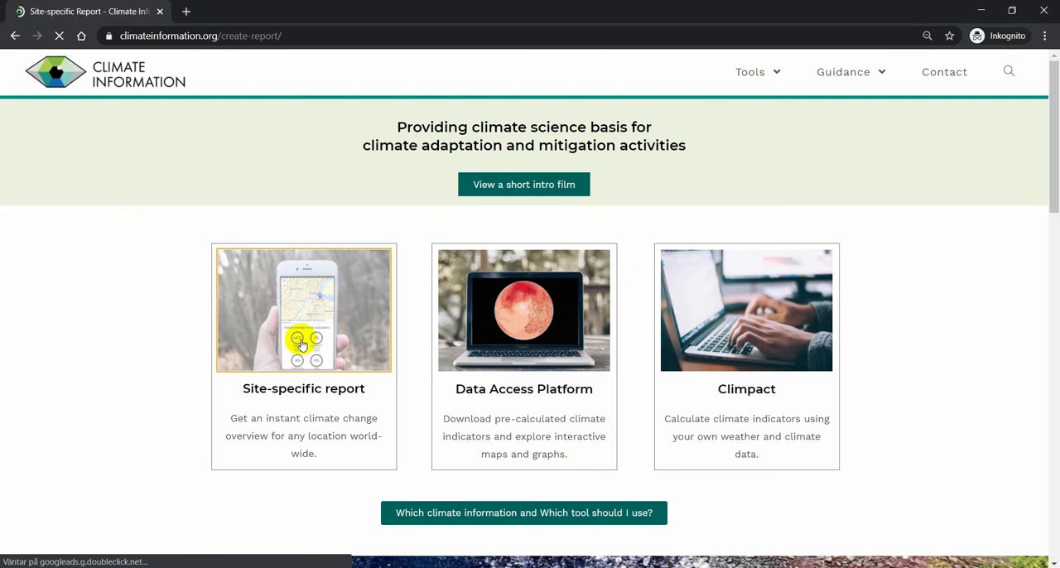
Step: Choose Norrköping, SWE (58.58 / 16.19) as the city, keeping RCP 8.5 and 2071-2100
left_click(303, 308)
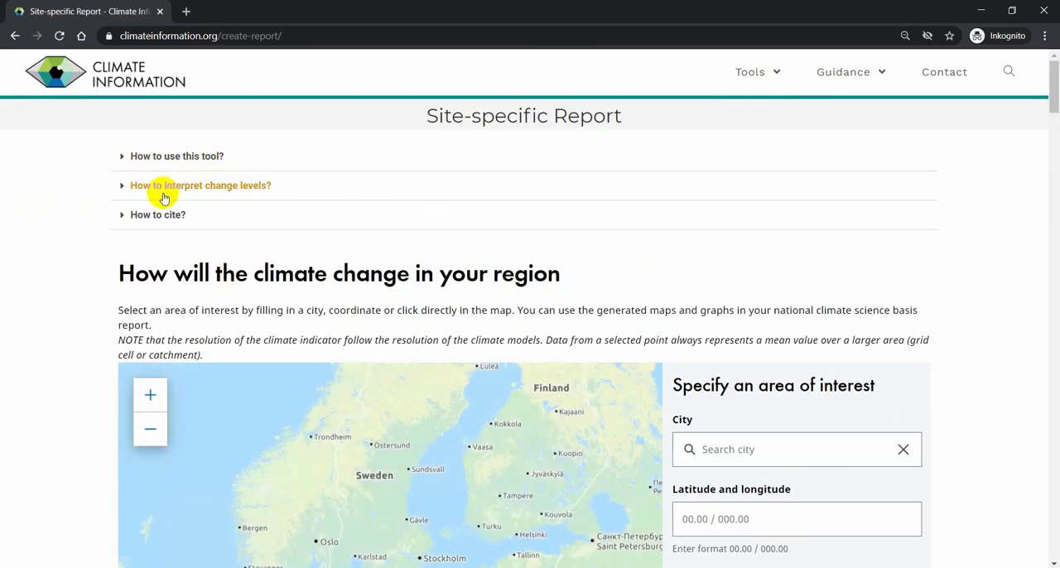
mouse_move(507, 295)
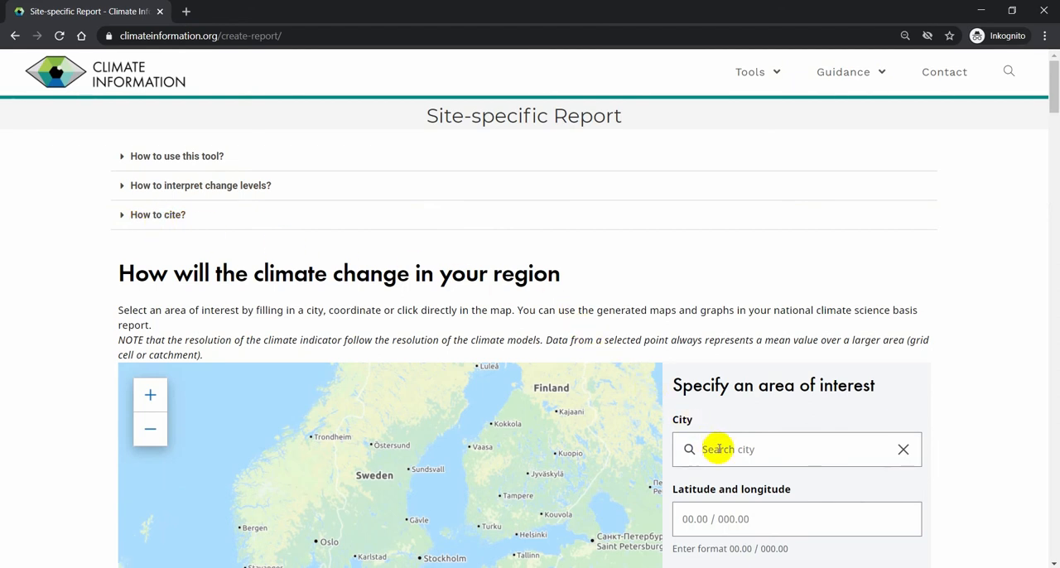
type("Norrk")
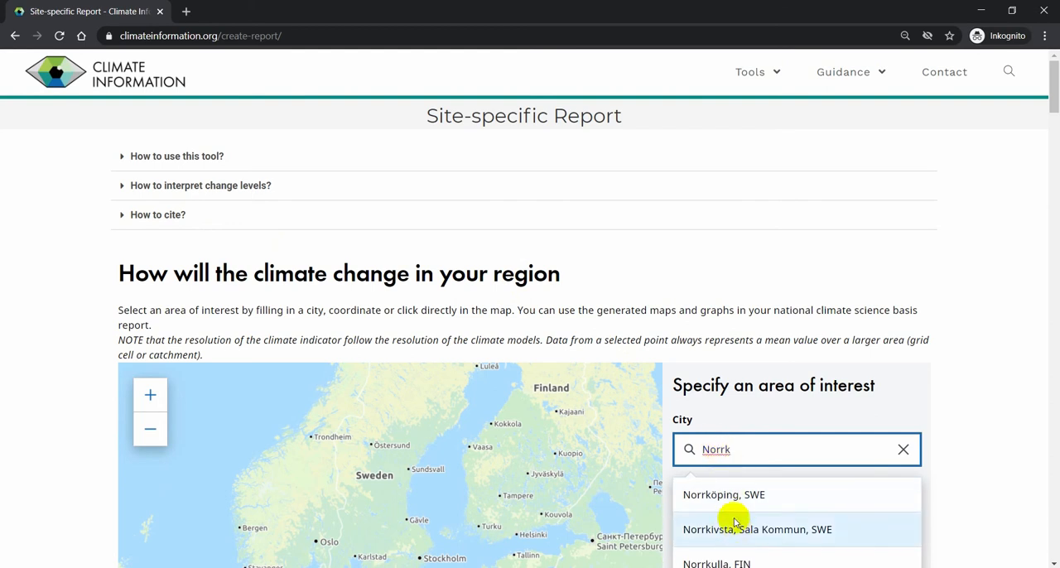
left_click(723, 494)
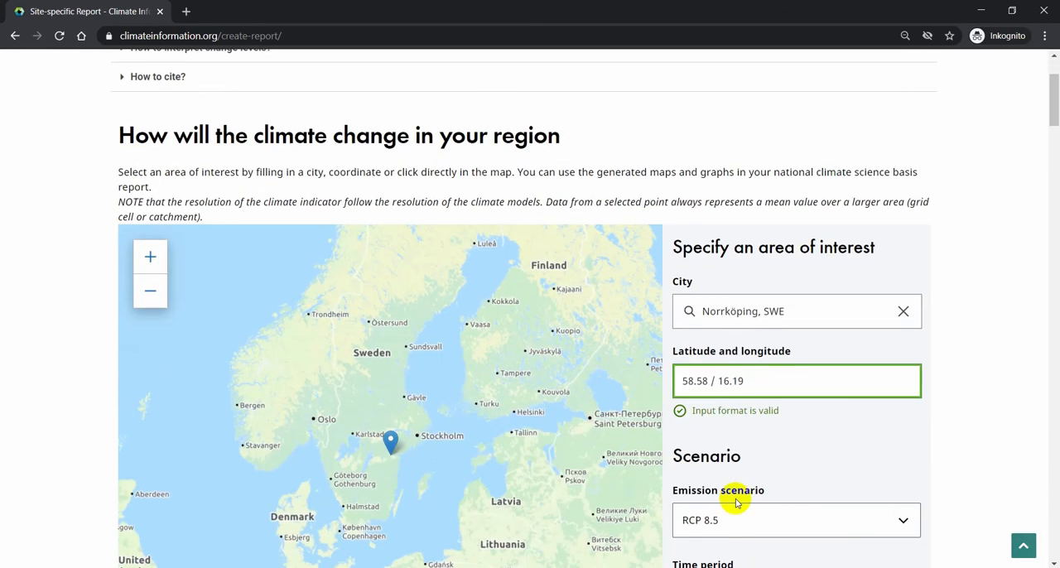
left_click(796, 520)
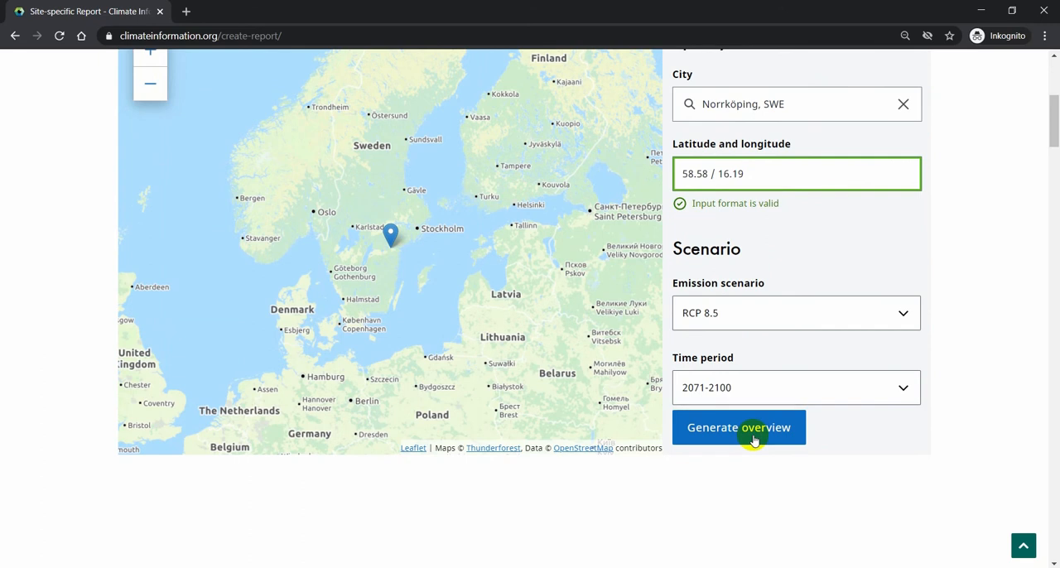
Step: Generate the Norrköping overview showing +4°C temperature, +16% precipitation and the indicator details table
left_click(739, 427)
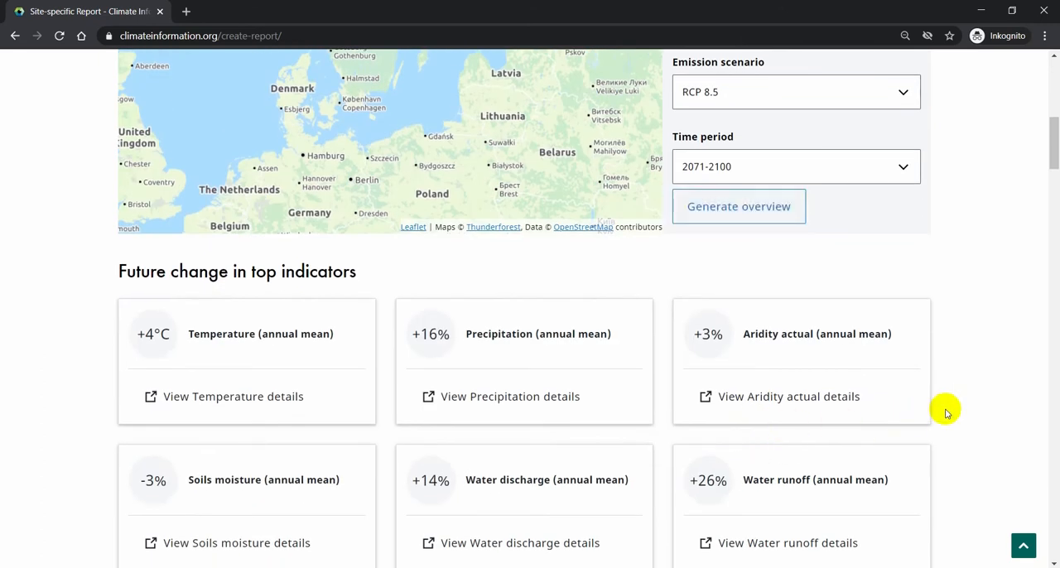
scroll("down", 3)
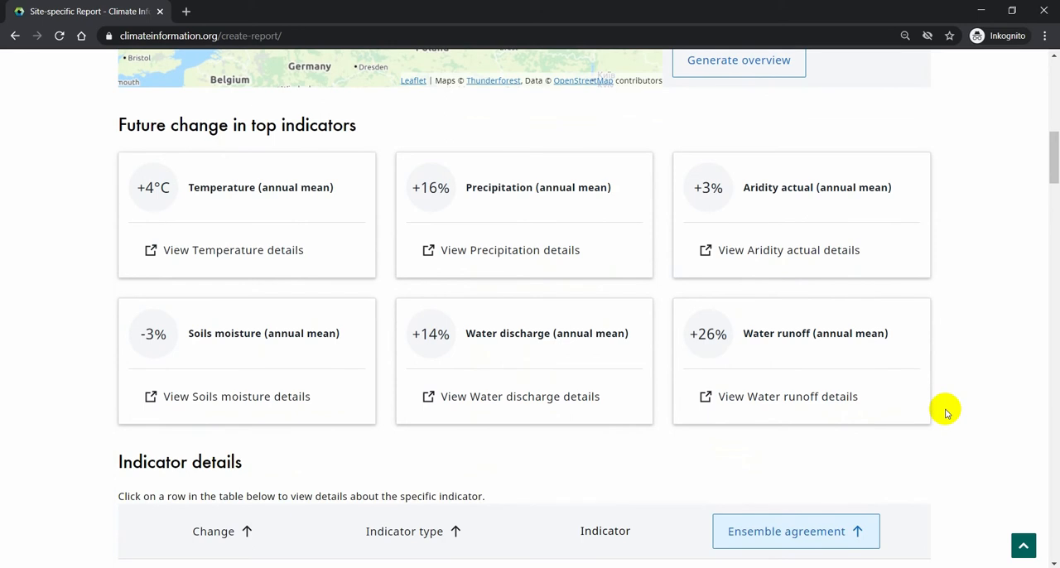
scroll("down", 3)
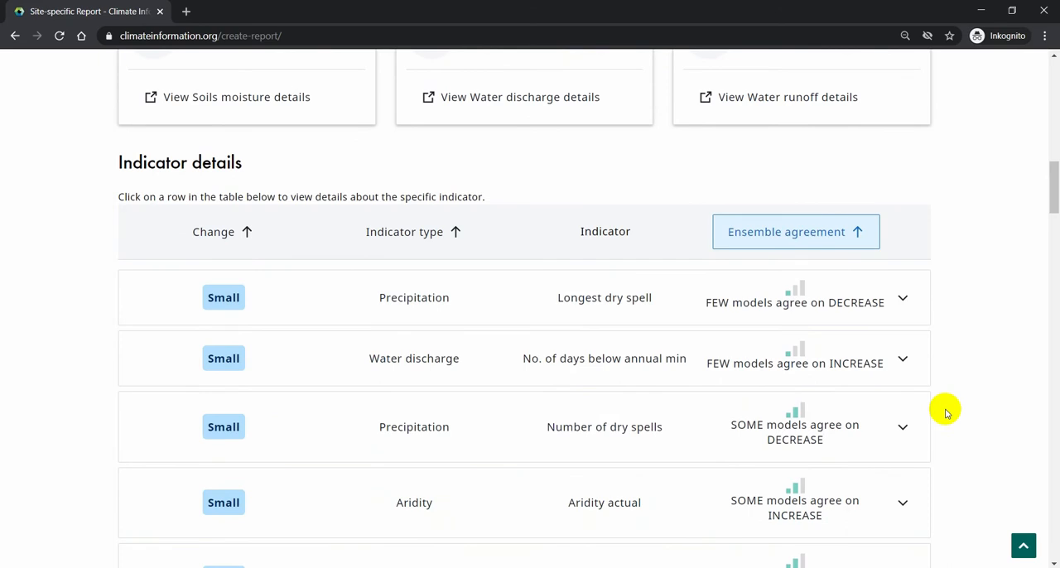
mouse_move(537, 245)
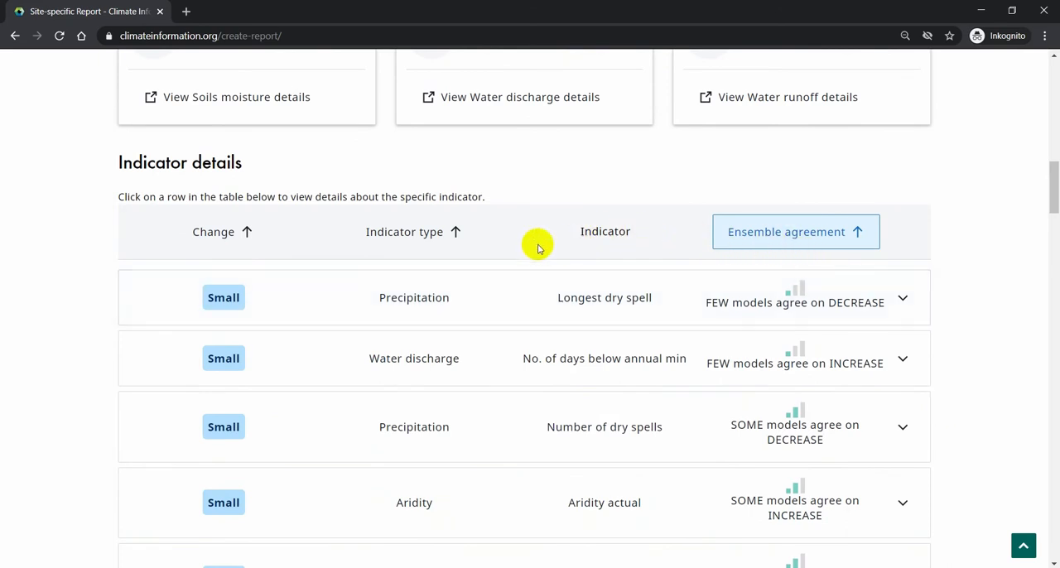
Step: Sort the indicator details table by Change so Large temperature indicators come first
left_click(222, 231)
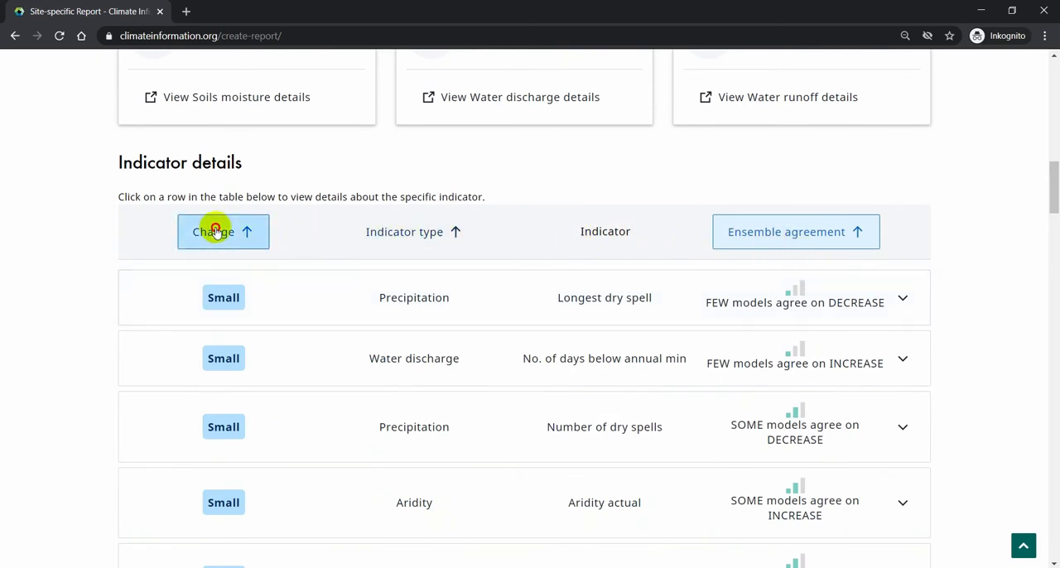
left_click(222, 232)
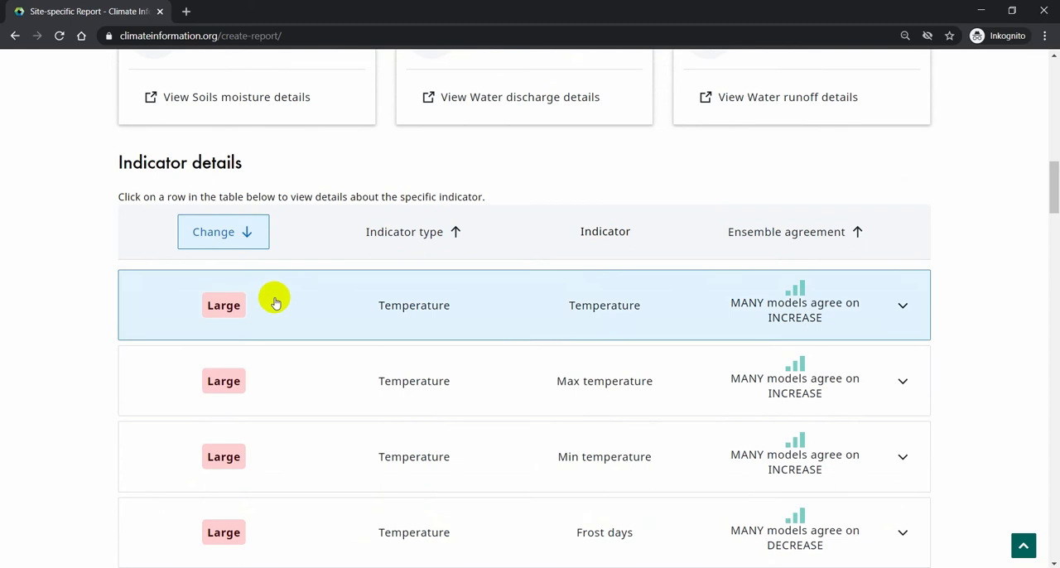
mouse_move(487, 314)
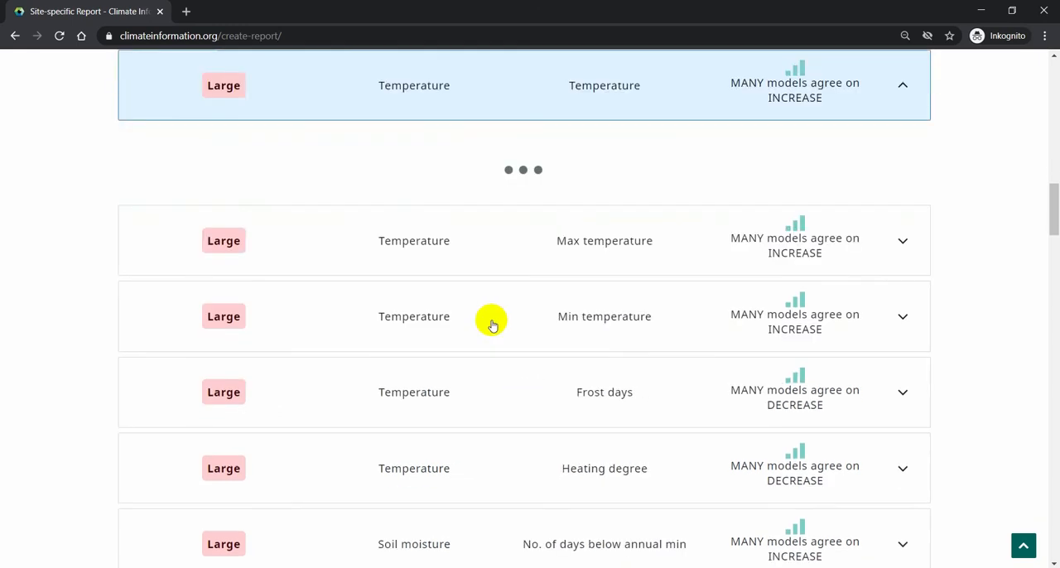
Step: Expand the Temperature row to show its annual-mean description and Sweden warming map
left_click(903, 84)
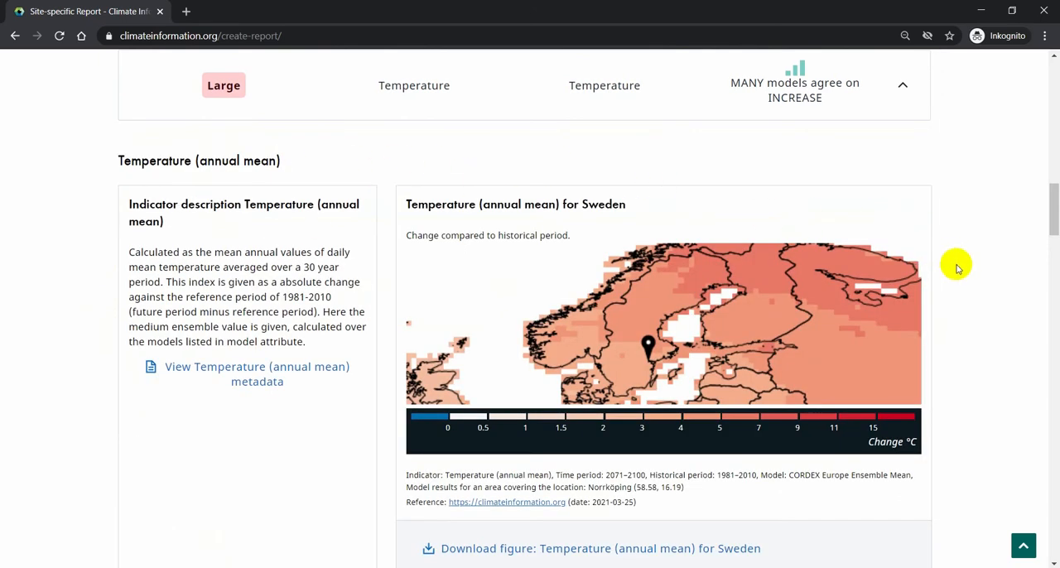
Step: Download the annual mean temperature map for Sweden and view the PNG image
scroll("down", 3)
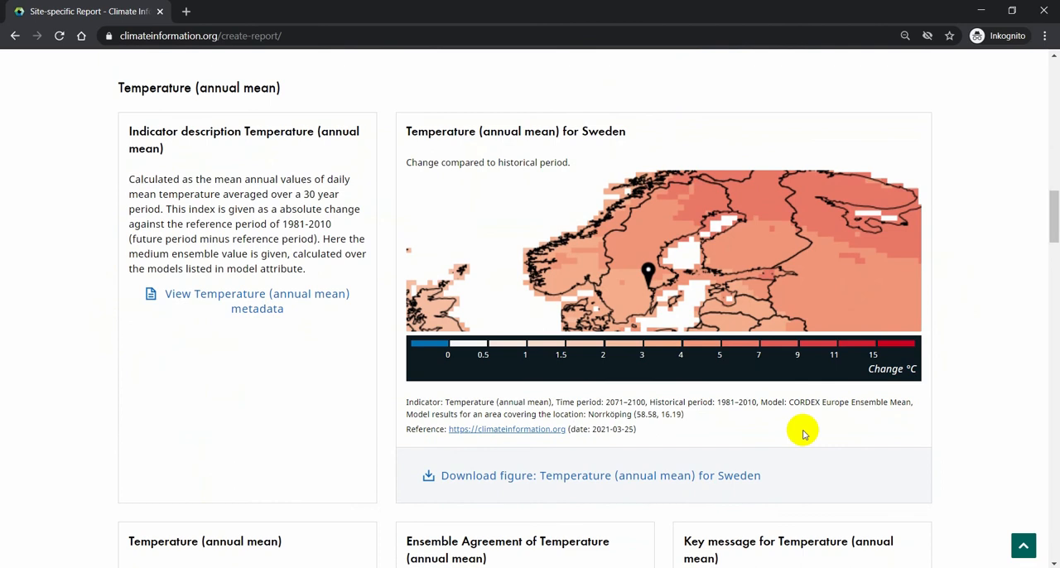
mouse_move(652, 476)
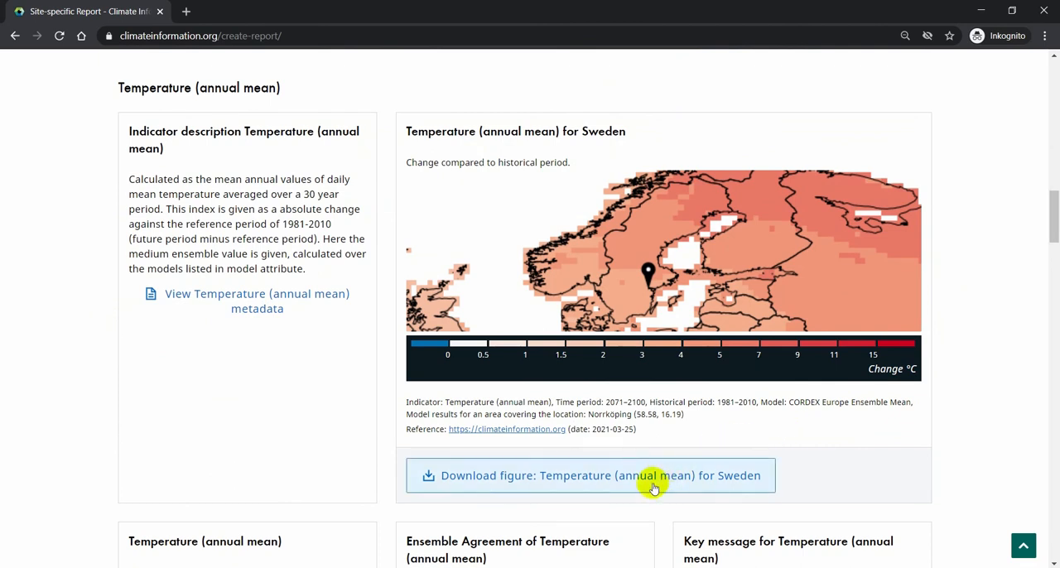
left_click(589, 474)
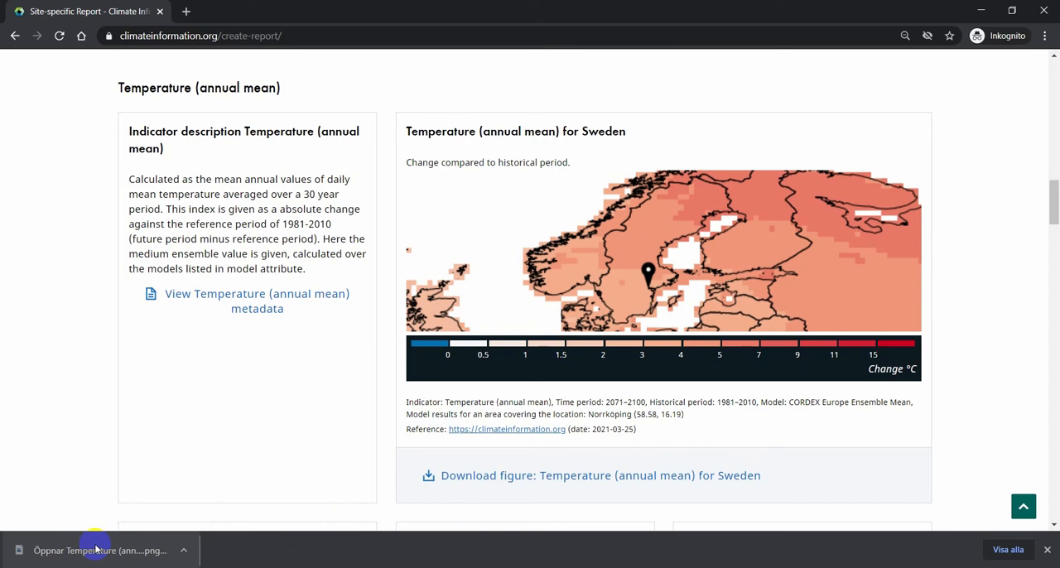
left_click(96, 550)
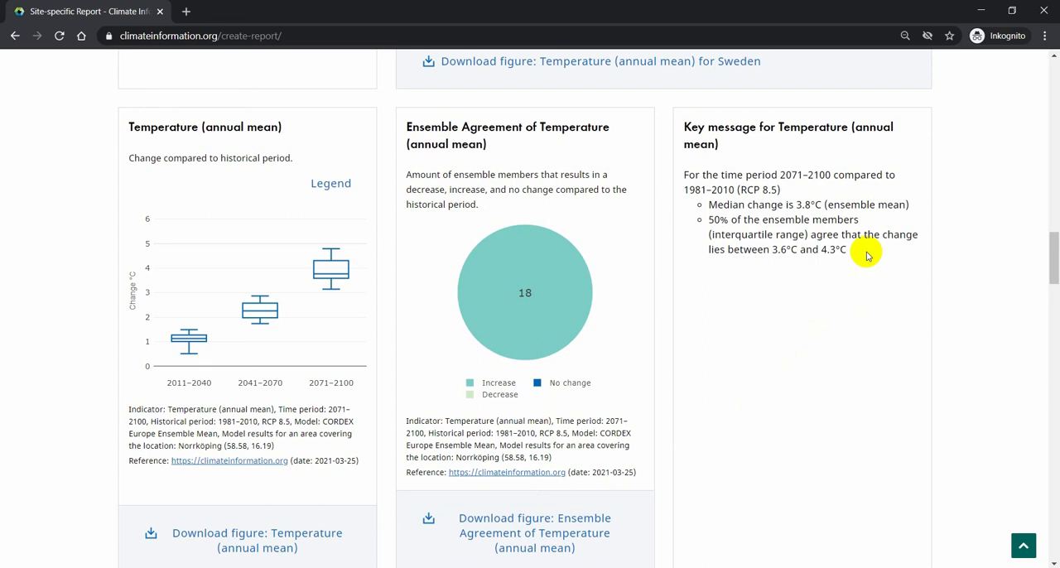
scroll("down", 3)
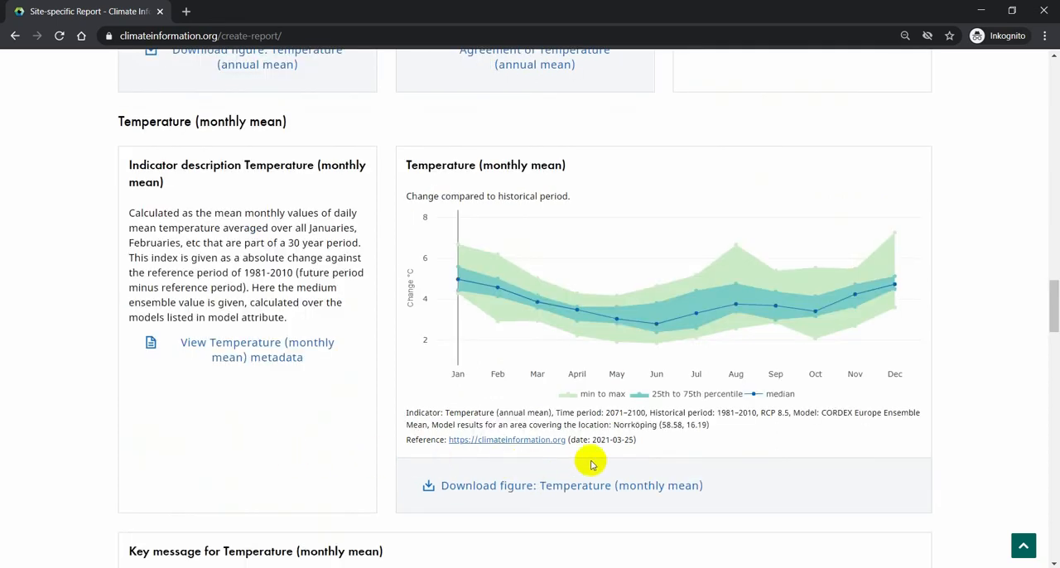
scroll("down", 3)
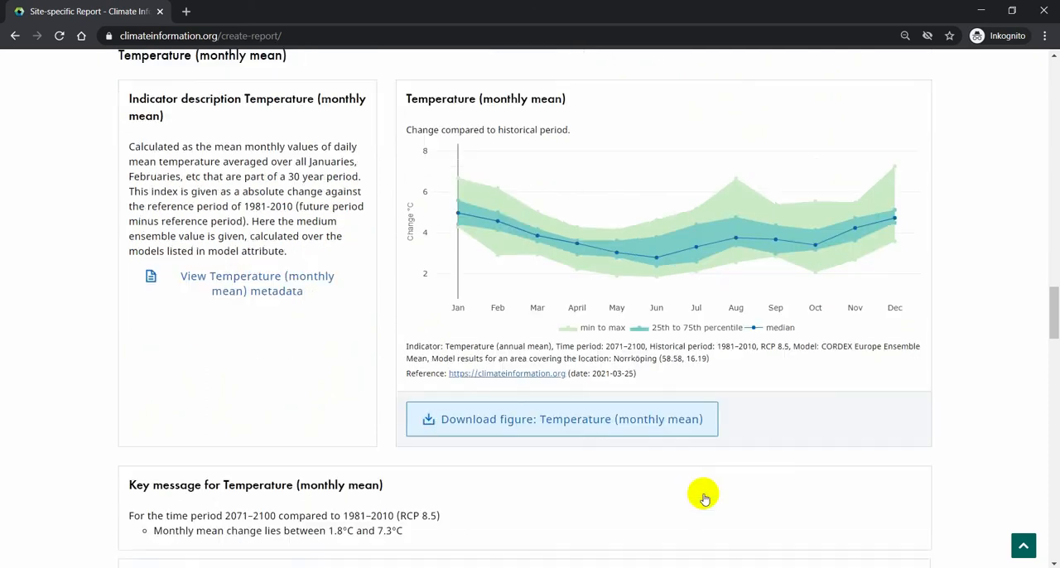